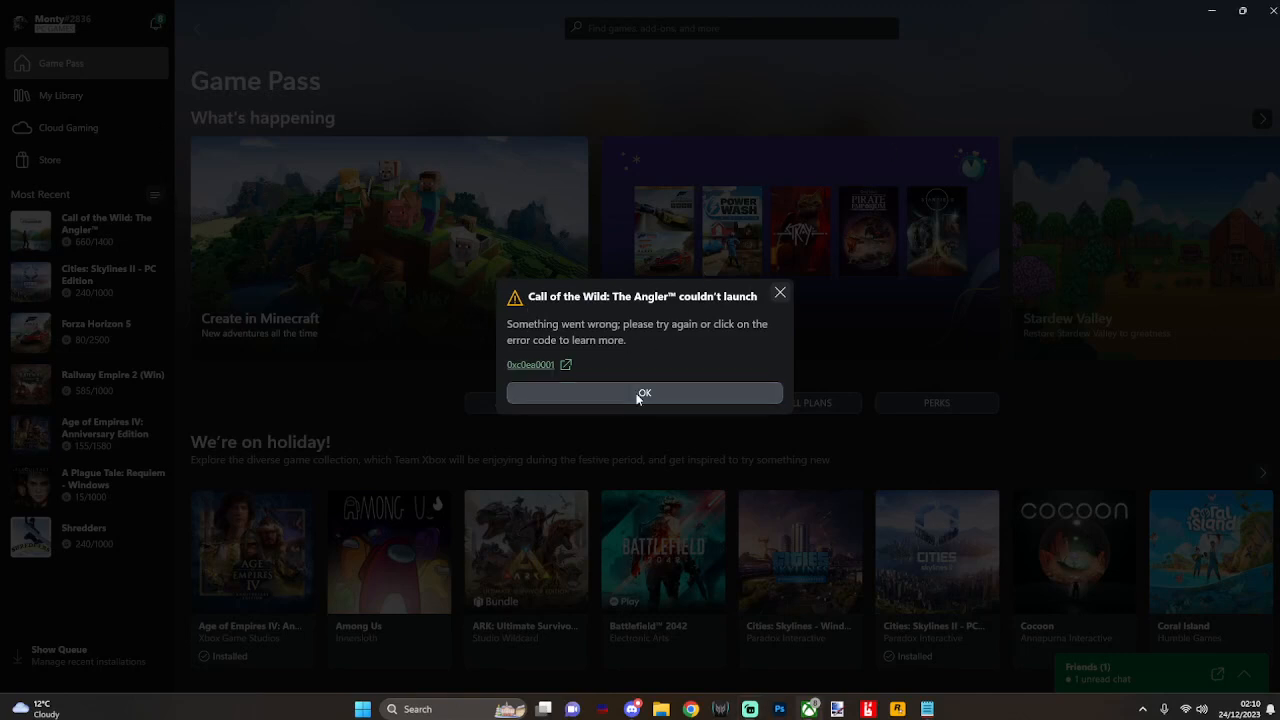
Step: Dismiss the launch error, relaunch Call of the Wild: The Angler from Most Recent, and dismiss the repeated error
{"action": "left_click", "coordinate": [644, 392]}
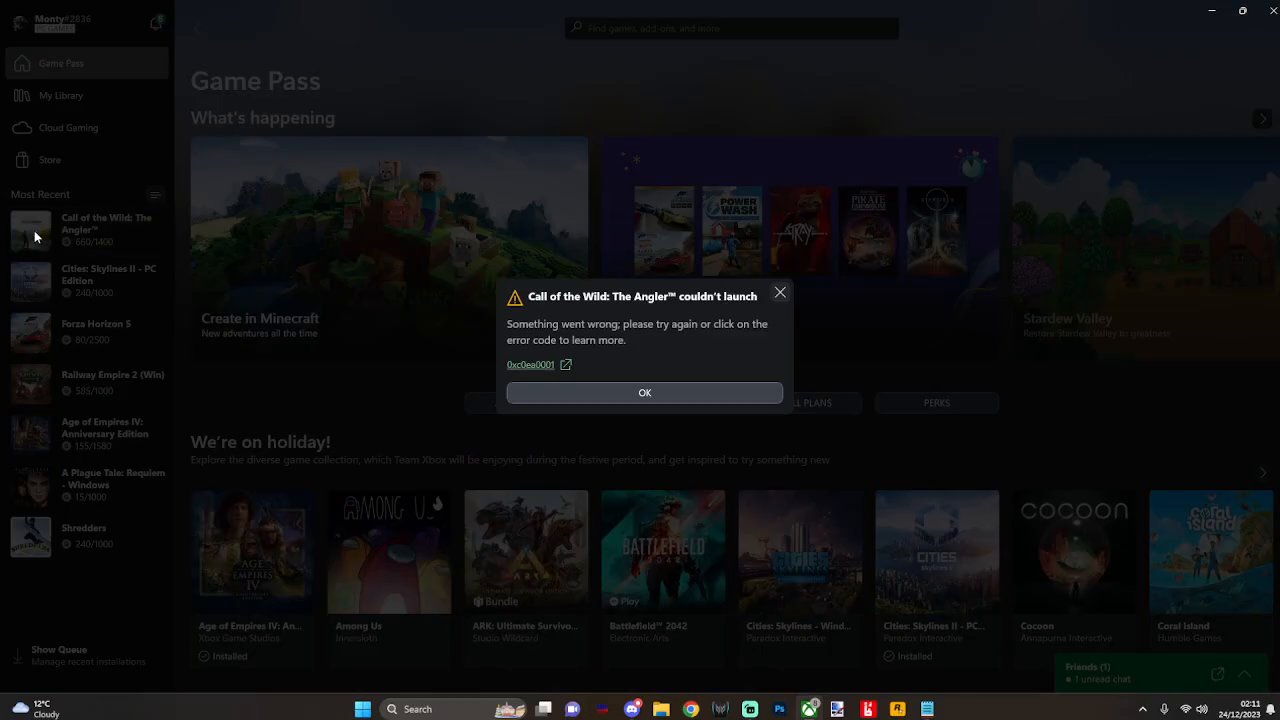
{"action": "mouse_move", "coordinate": [586, 364]}
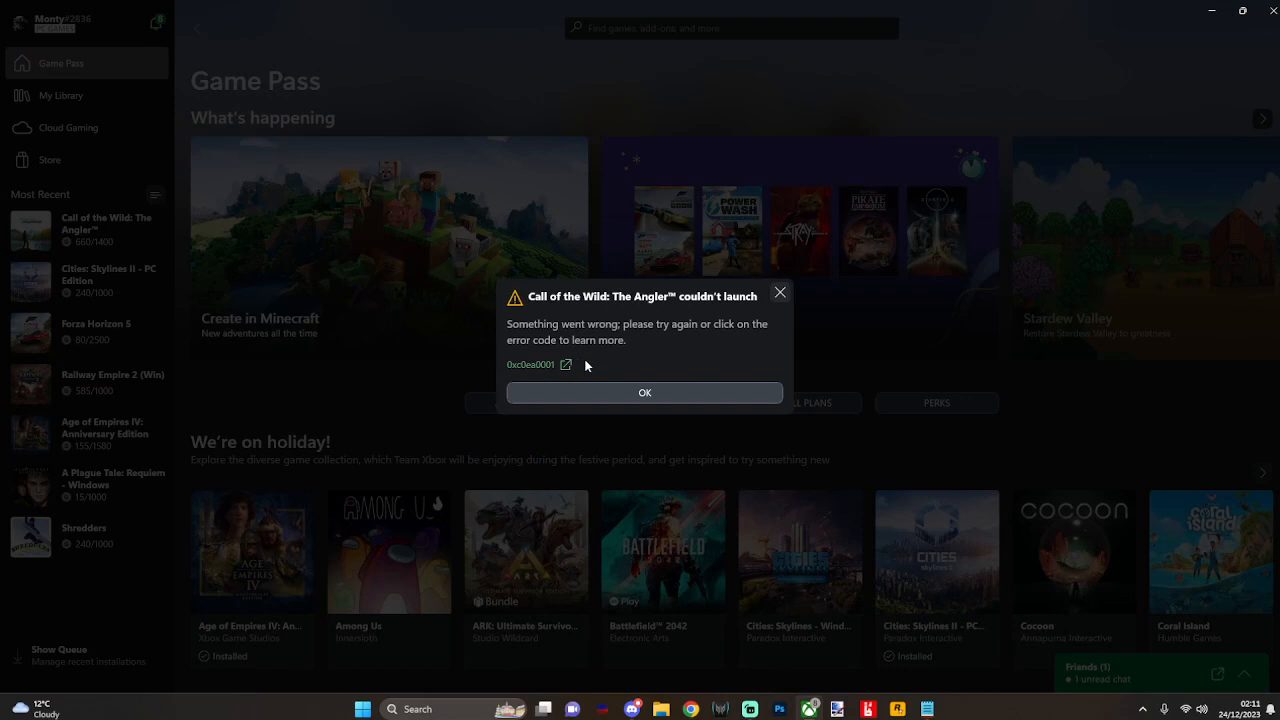
{"action": "mouse_move", "coordinate": [656, 394]}
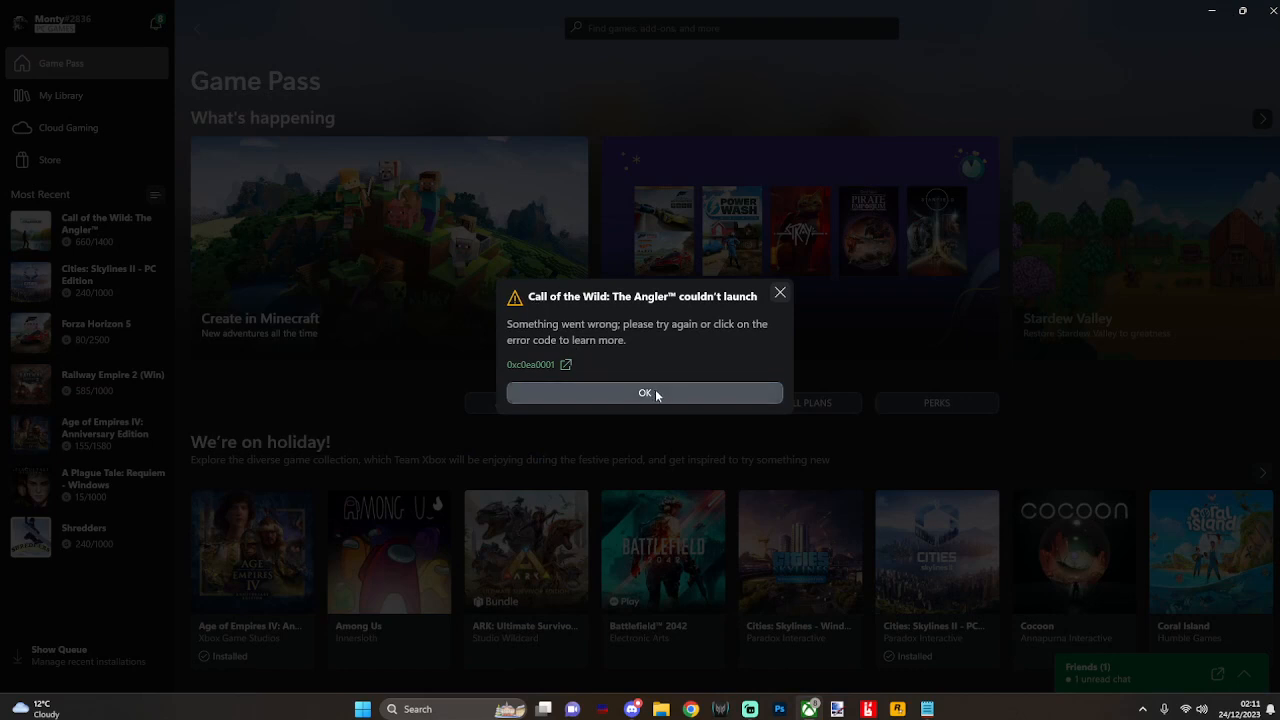
{"action": "left_click", "coordinate": [644, 392]}
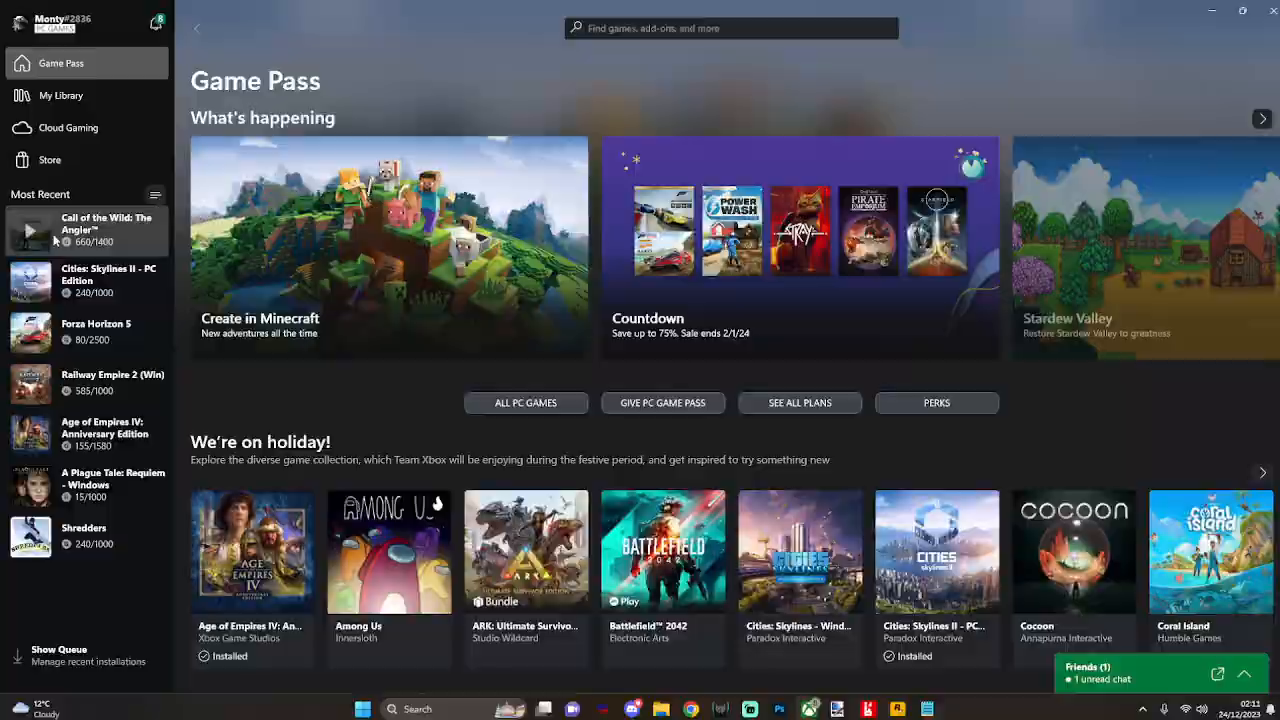
{"action": "left_click", "coordinate": [32, 232]}
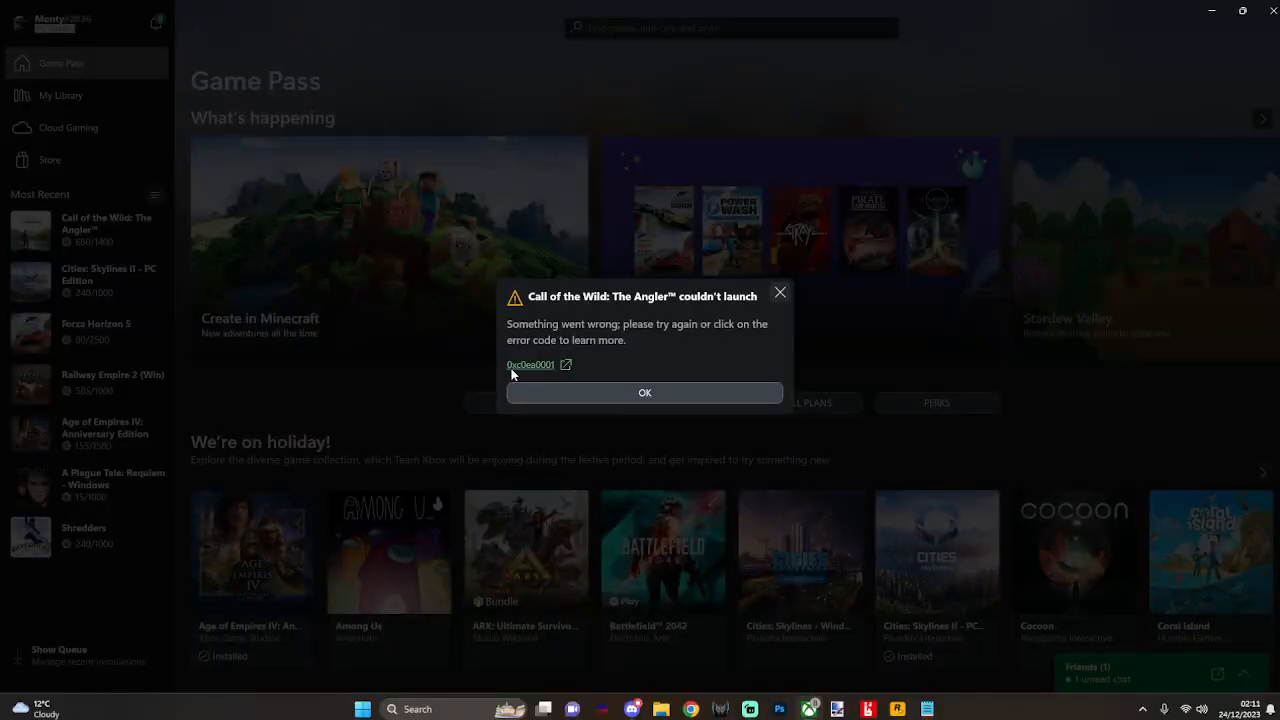
{"action": "mouse_move", "coordinate": [528, 376]}
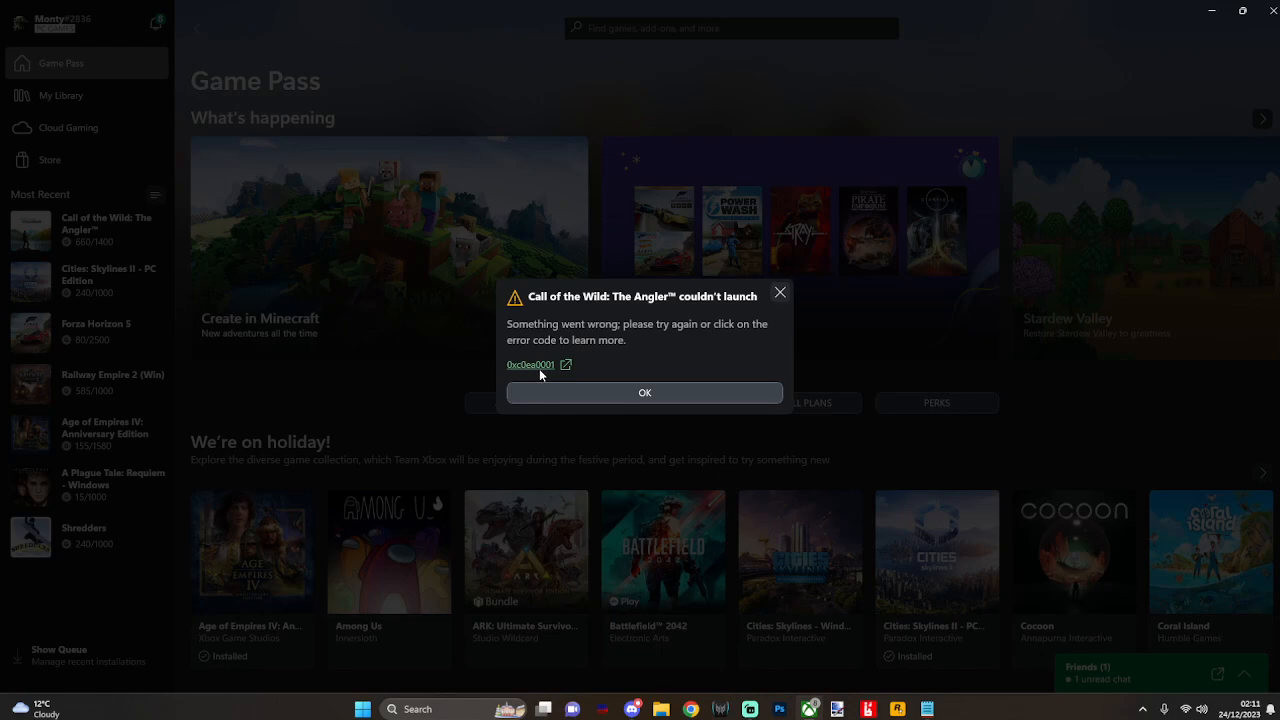
{"action": "left_click", "coordinate": [644, 392]}
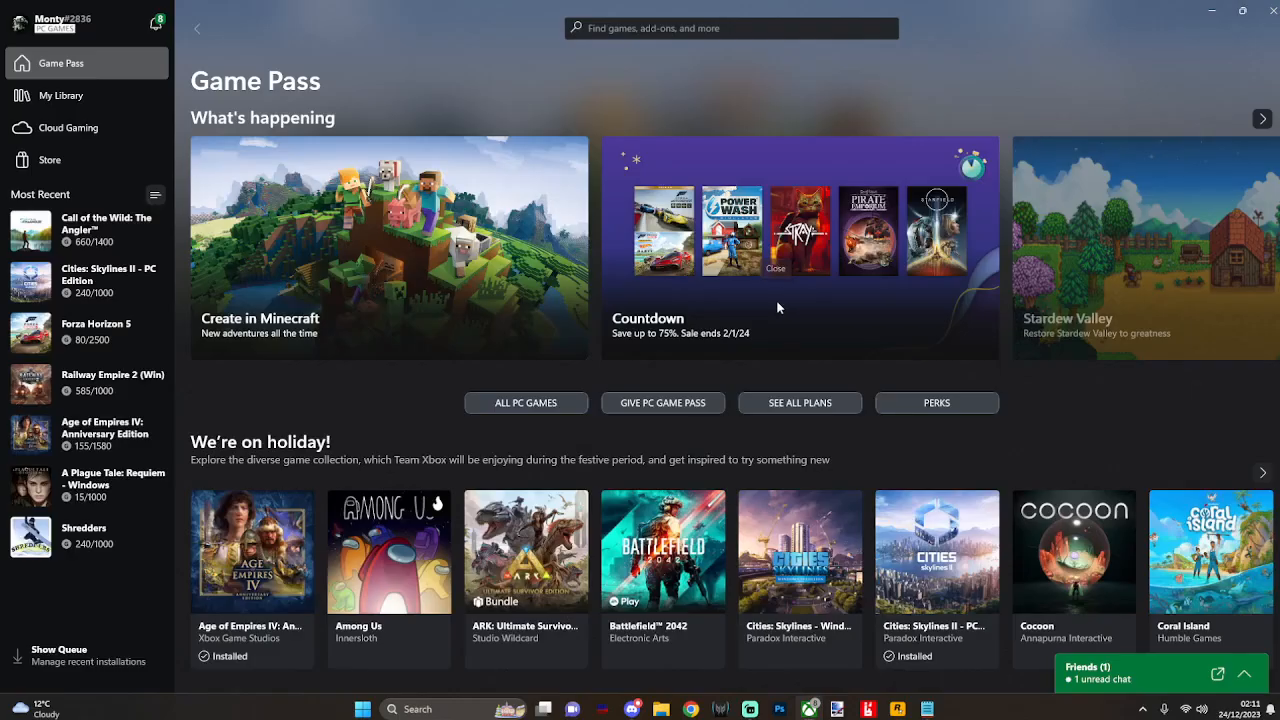
Step: Search for 'cmd' and run Command Prompt as administrator
{"action": "type", "text": "cmd"}
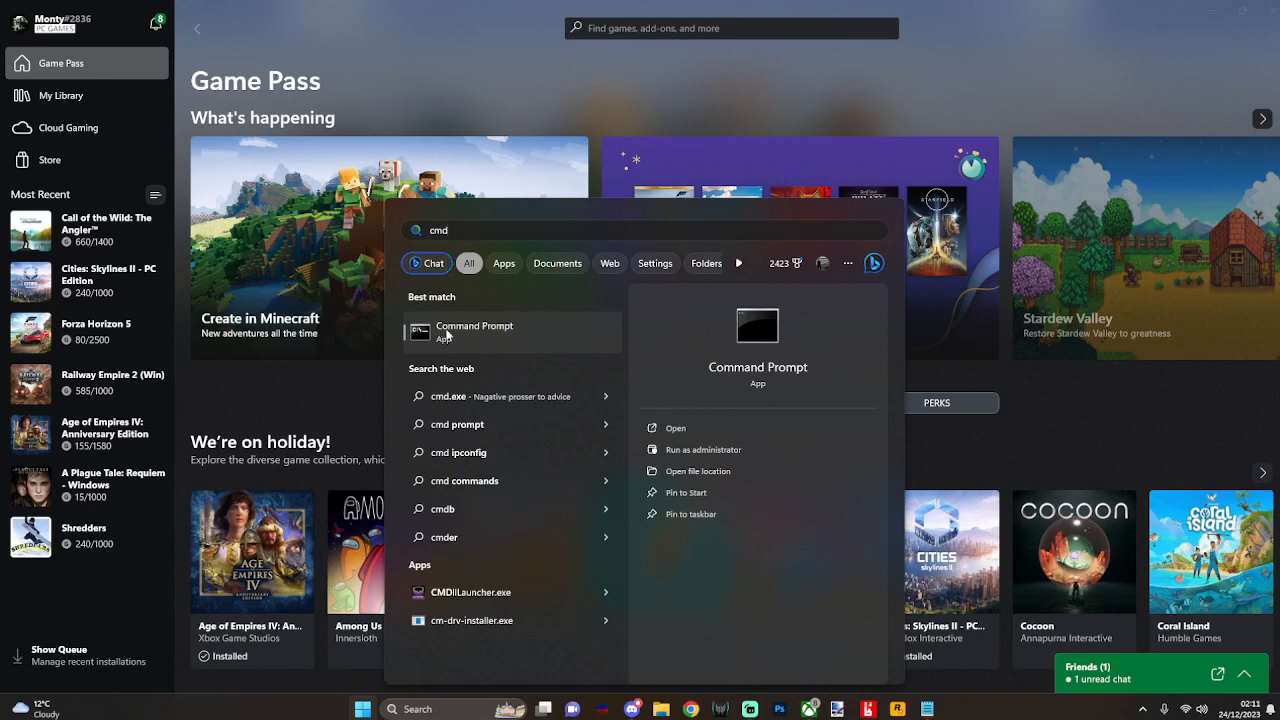
{"action": "right_click", "coordinate": [474, 332]}
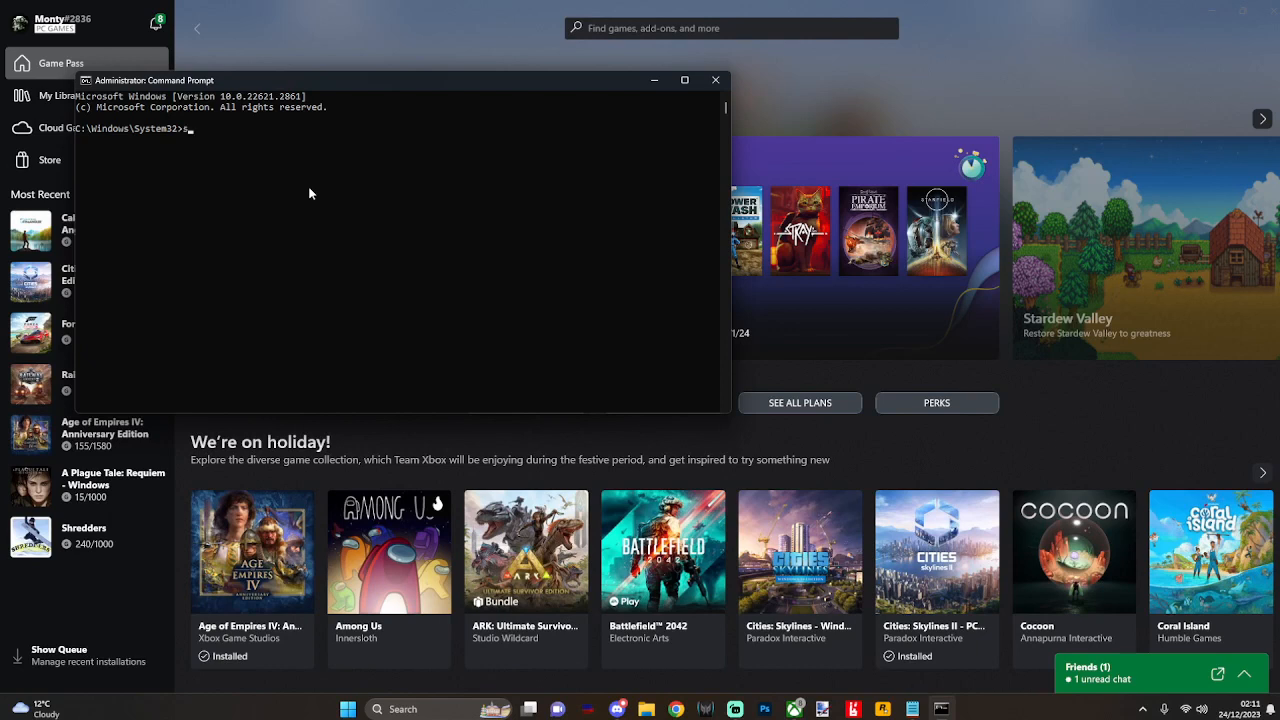
Step: Run 'sc.exe stop licensemanager' to stop the service, then close the Command Prompt window
{"action": "type", "text": "sc.exe"}
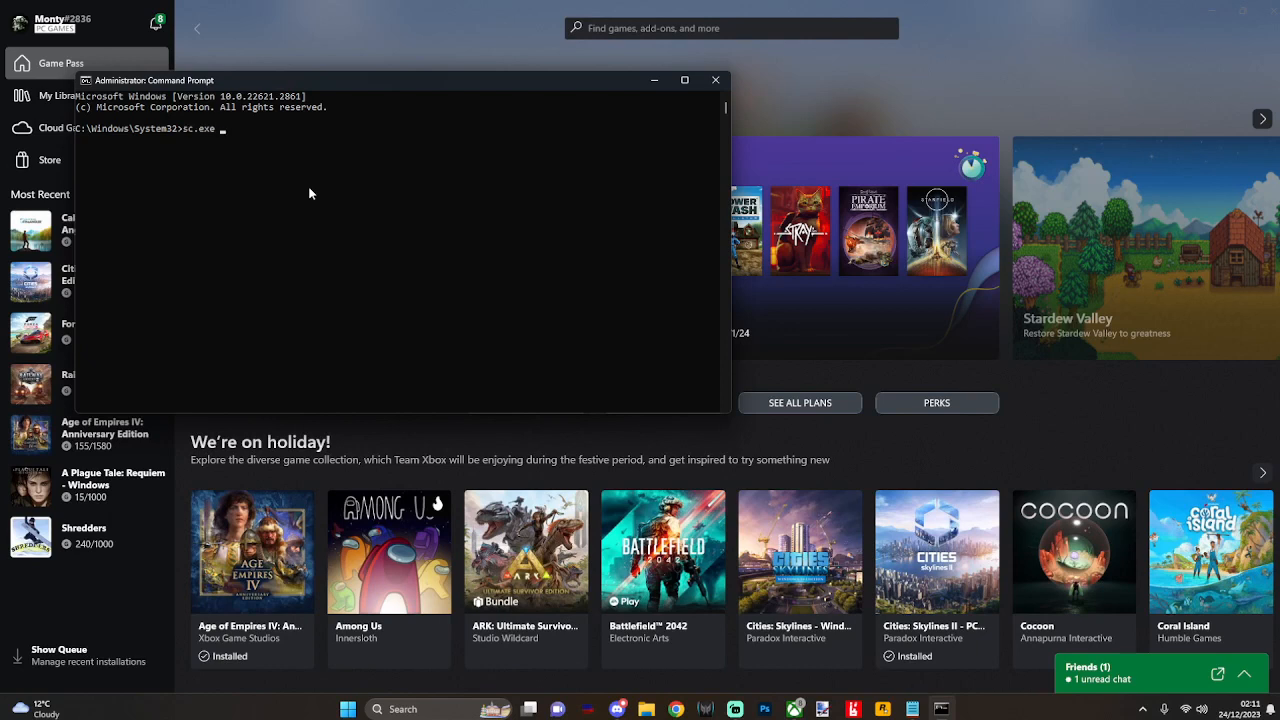
{"action": "type", "text": "stop"}
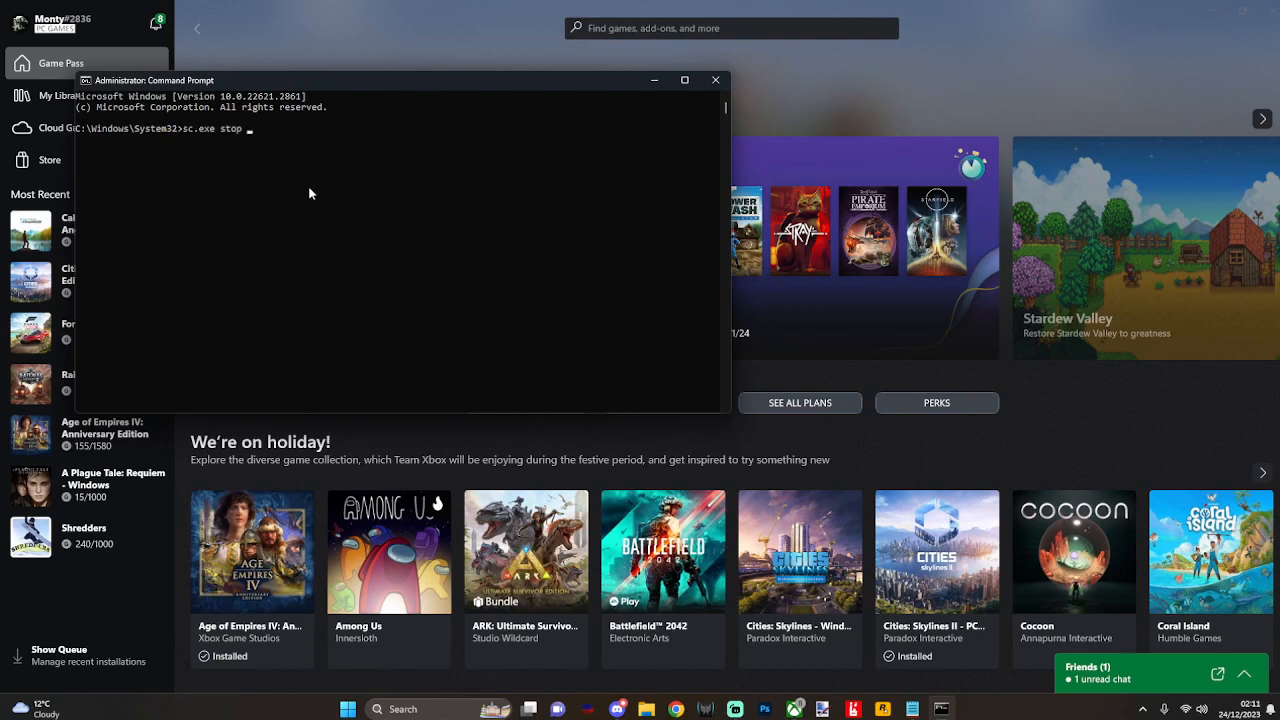
{"action": "type", "text": "licensemanager"}
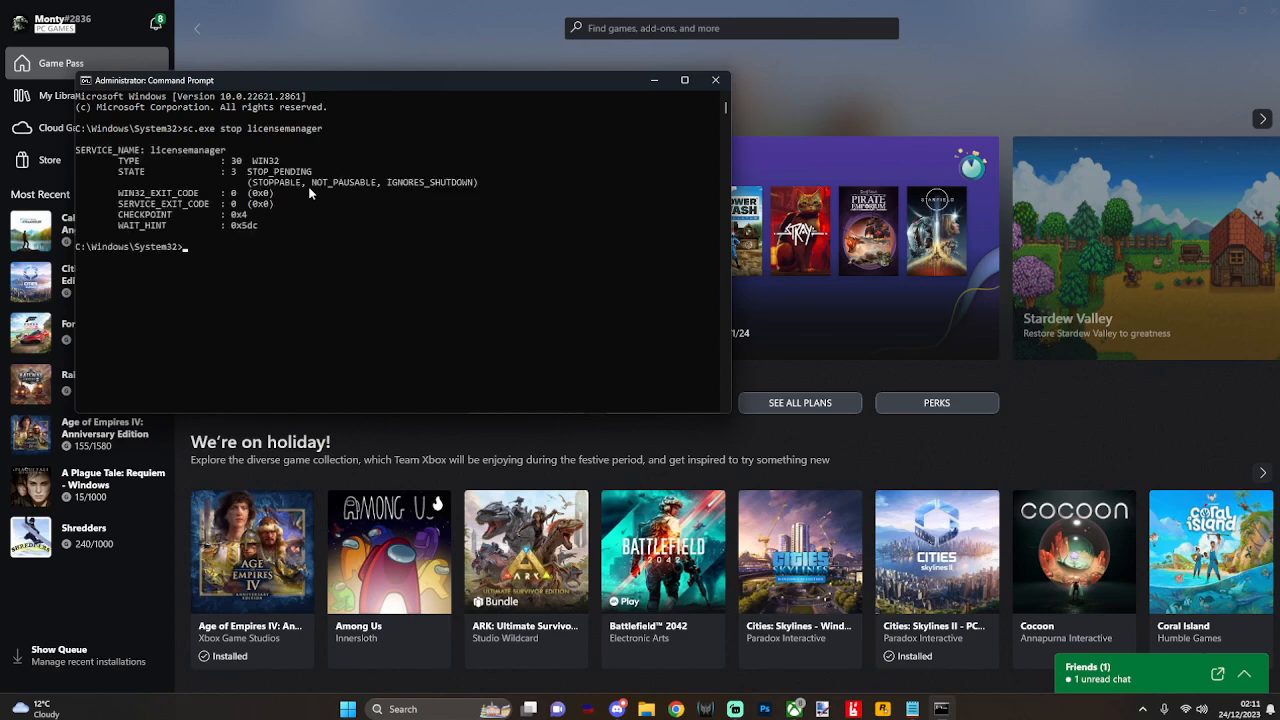
{"action": "mouse_move", "coordinate": [356, 180]}
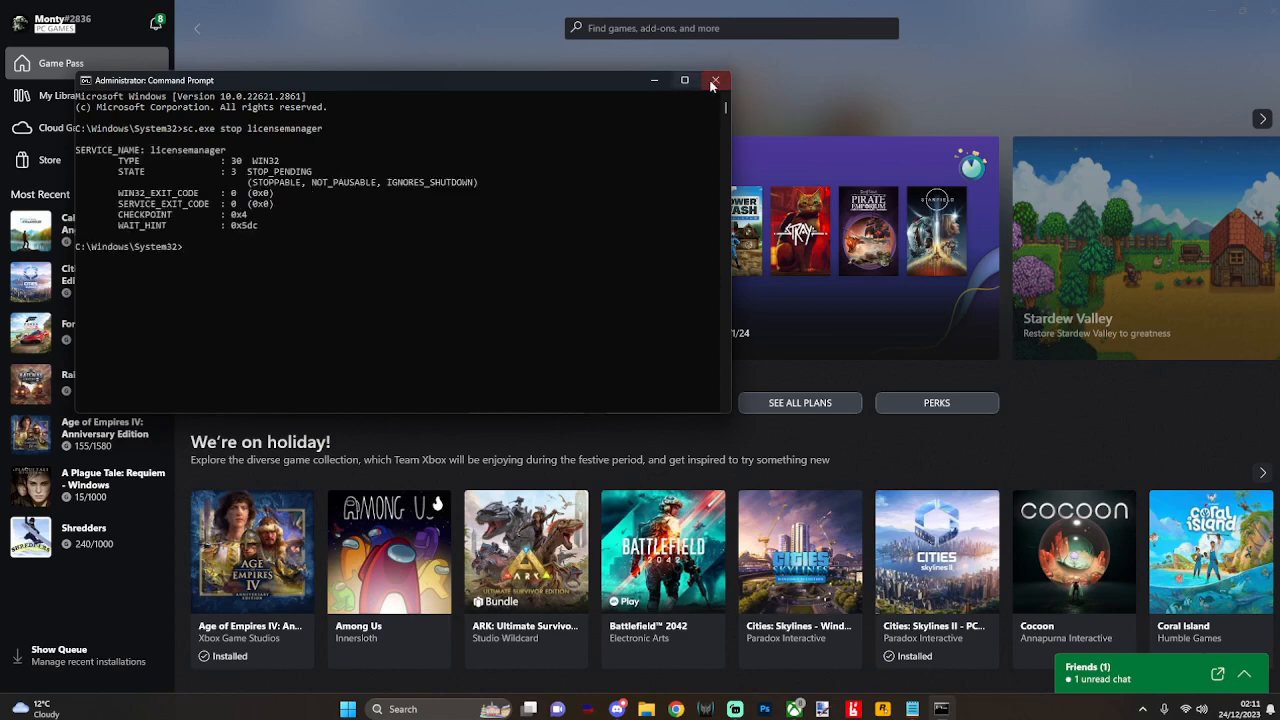
{"action": "left_click", "coordinate": [712, 80]}
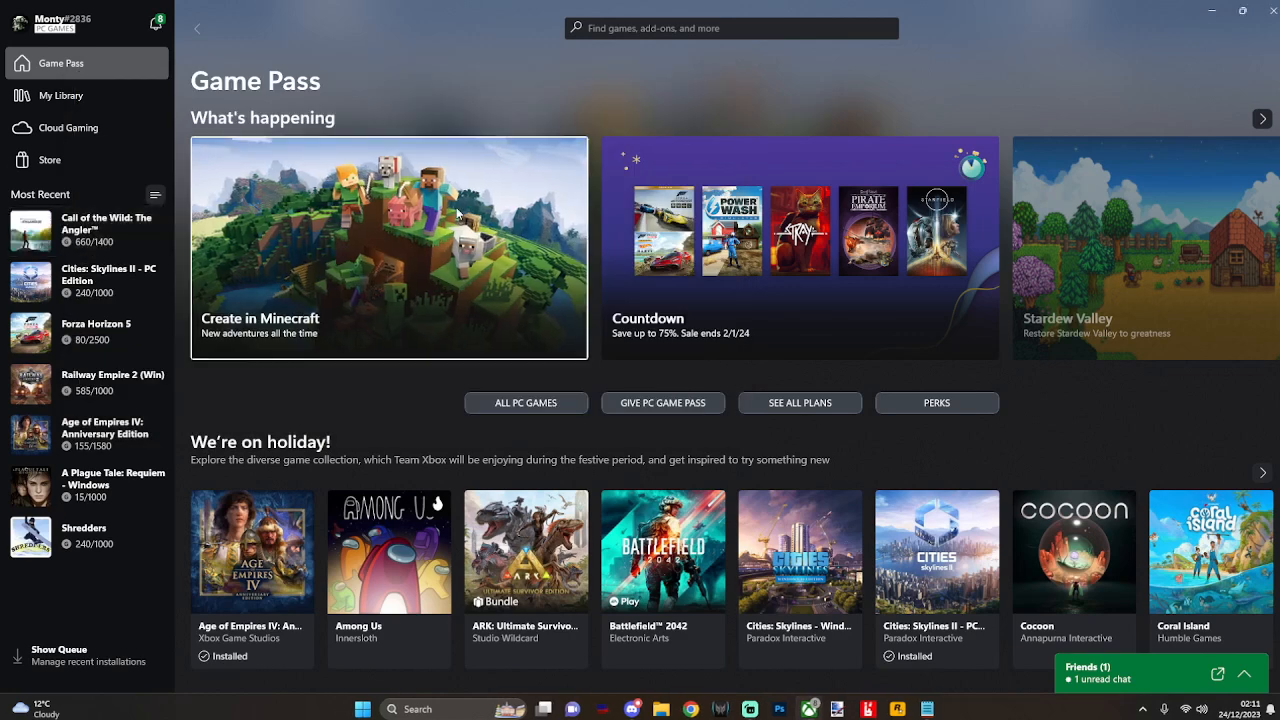